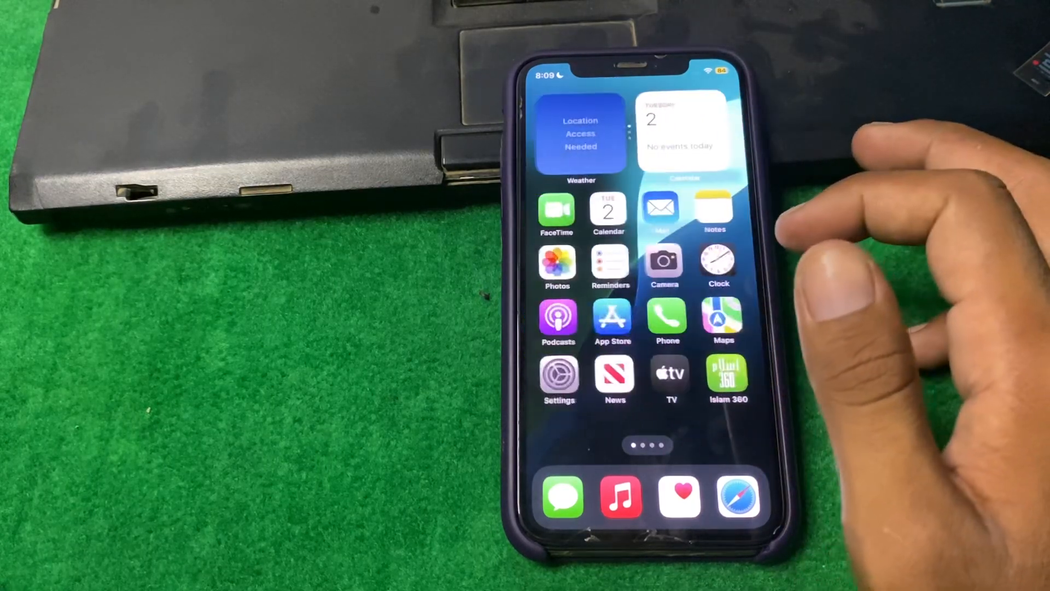
- Swipe across the Home Screen pages to reach the Settings app icon
{"action": "scroll", "scroll_direction": "left", "scroll_amount": 3}
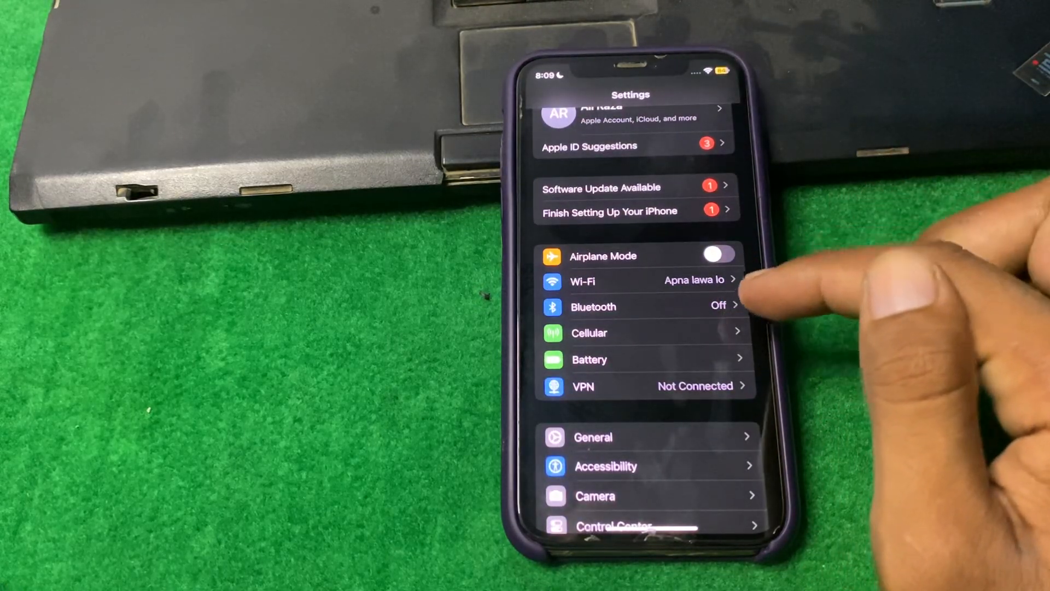
{"action": "left_click", "coordinate": [583, 386]}
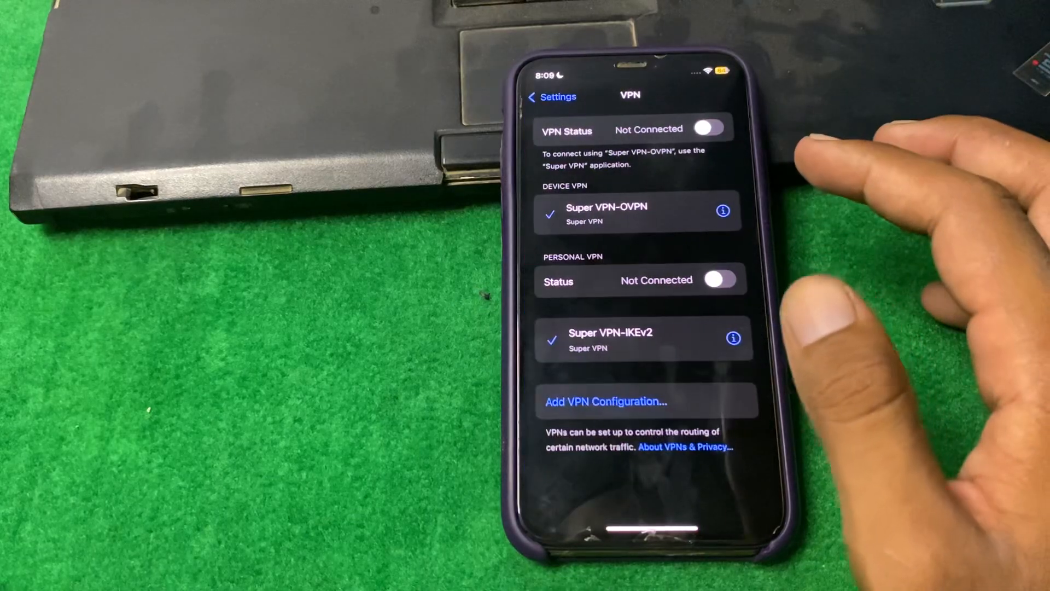
{"action": "left_click", "coordinate": [552, 97]}
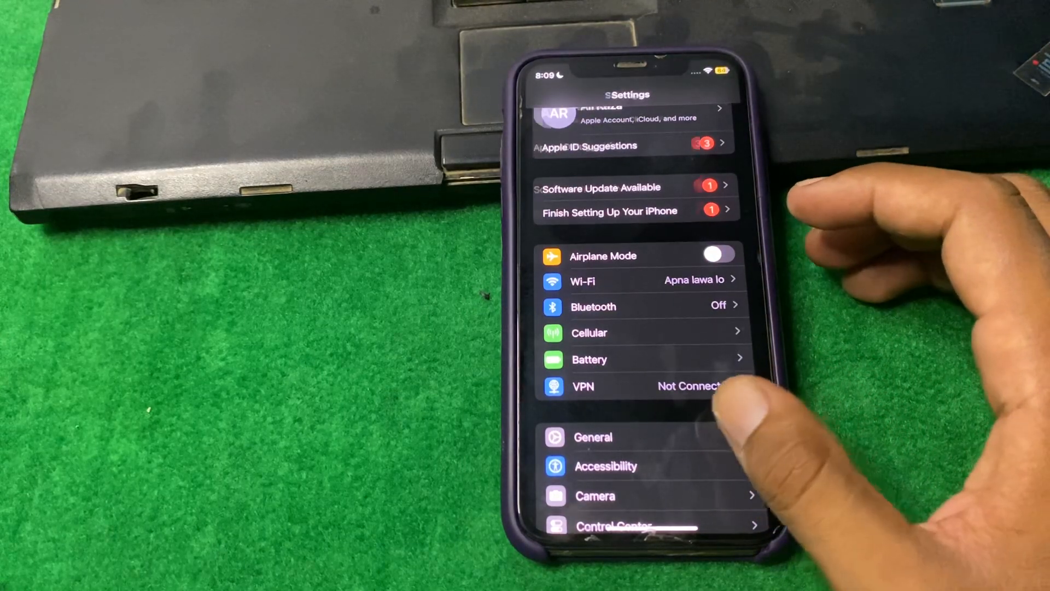
- Visit the Software Update and Date & Time pages under General, returning to the list after each
{"action": "left_click", "coordinate": [599, 187]}
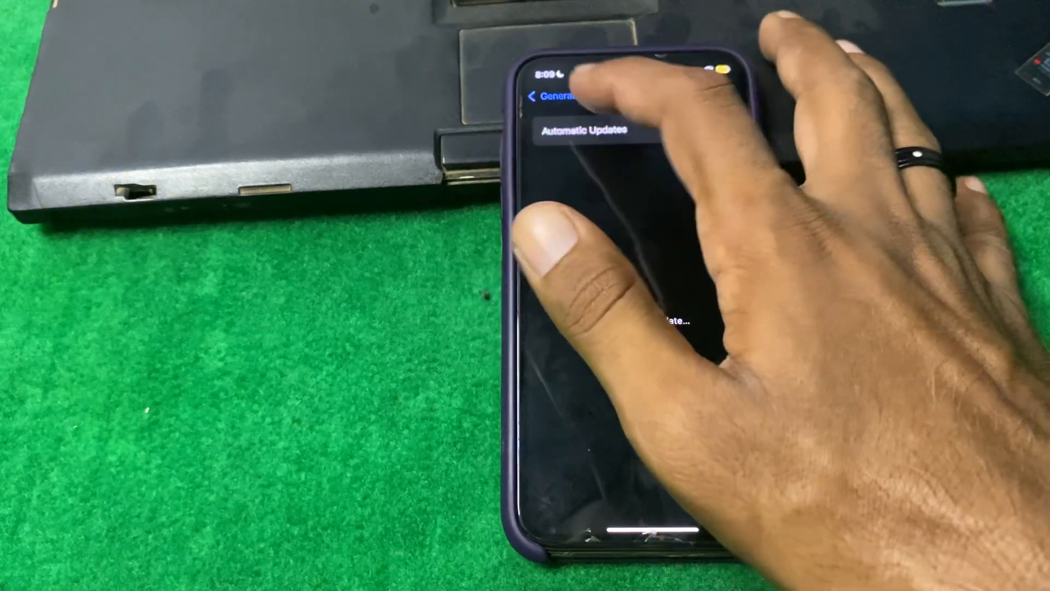
{"action": "left_click", "coordinate": [546, 96]}
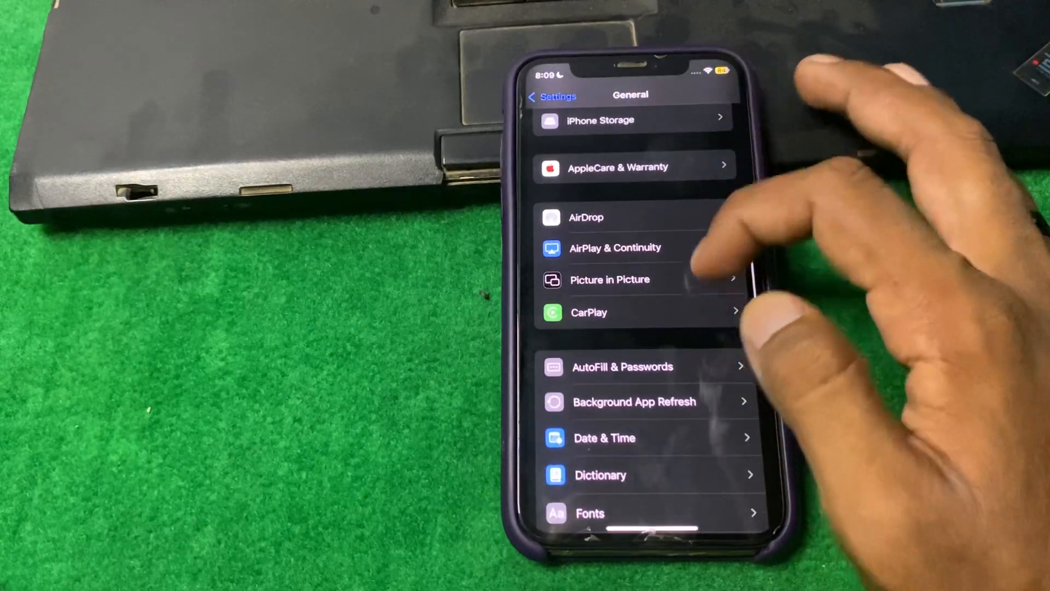
{"action": "left_click", "coordinate": [604, 438]}
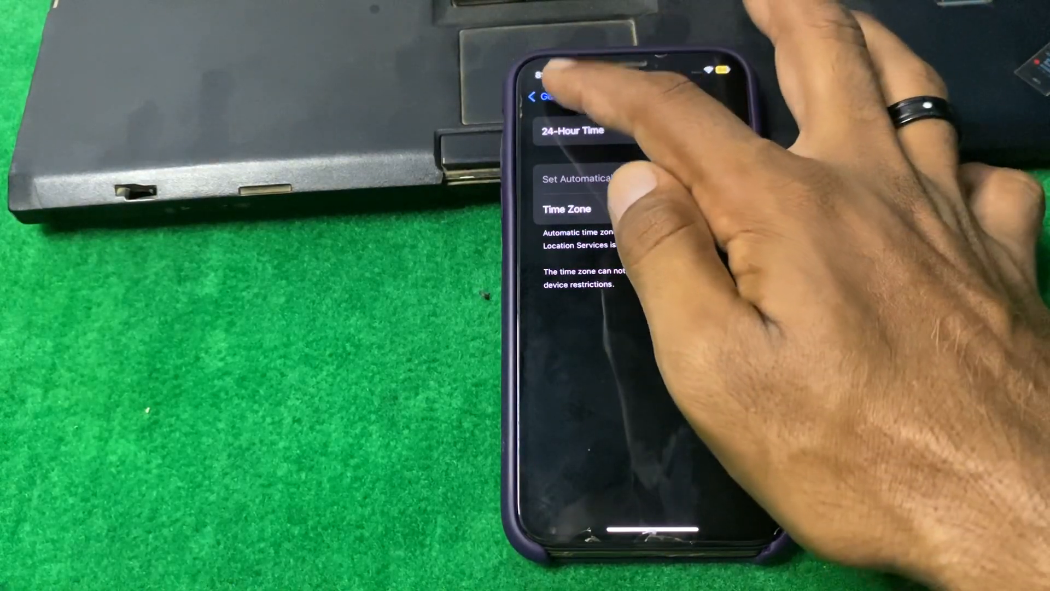
{"action": "left_click", "coordinate": [543, 96]}
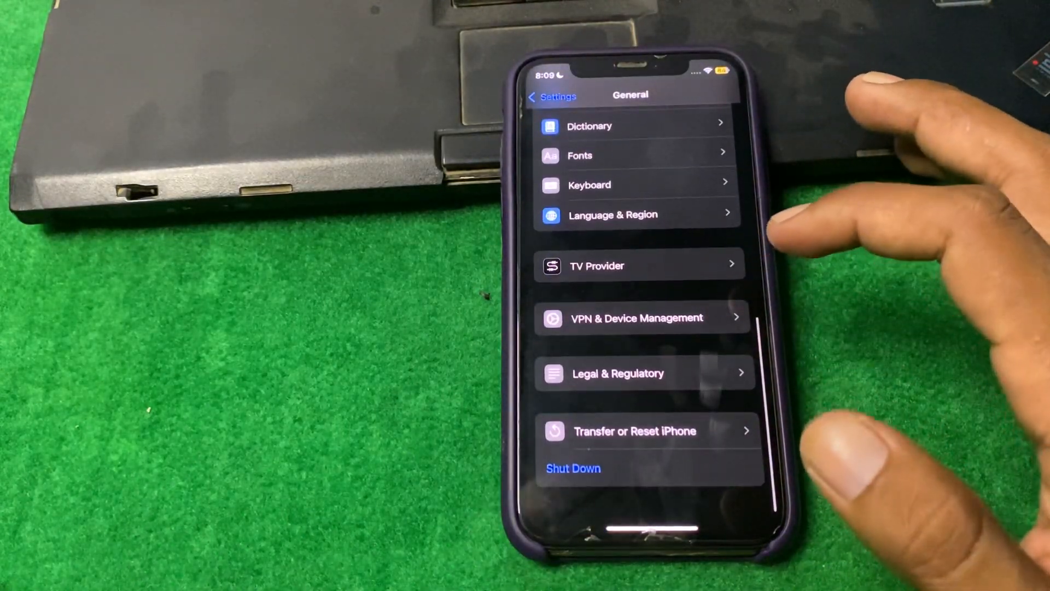
{"action": "left_click", "coordinate": [635, 431]}
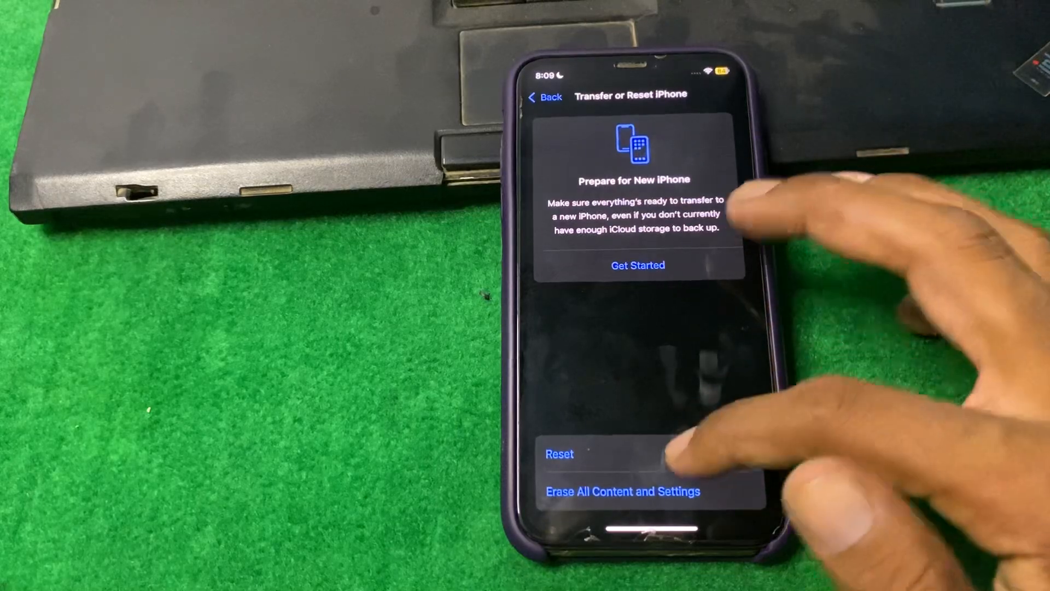
{"action": "left_click", "coordinate": [558, 453]}
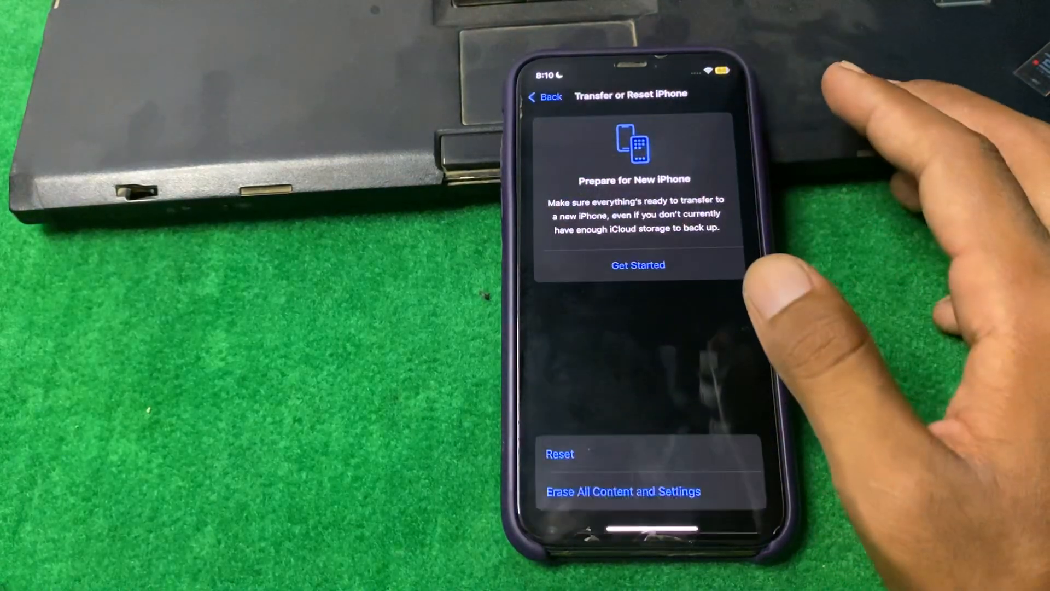
{"action": "left_click", "coordinate": [544, 96]}
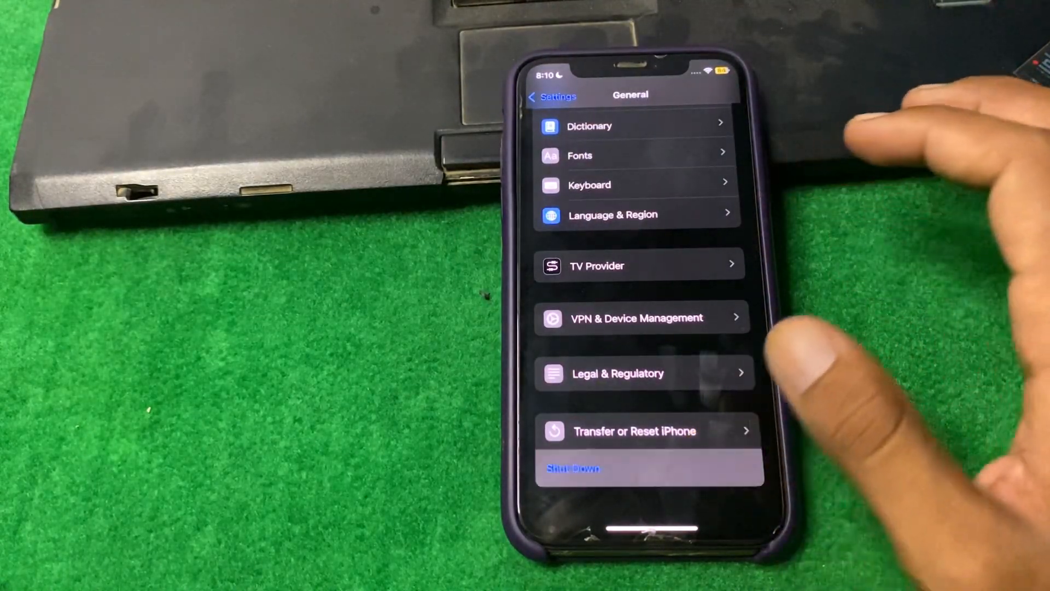
- Shut the iPhone down from General, then reopen Settings from the Home Screen after restart
{"action": "left_click", "coordinate": [572, 468]}
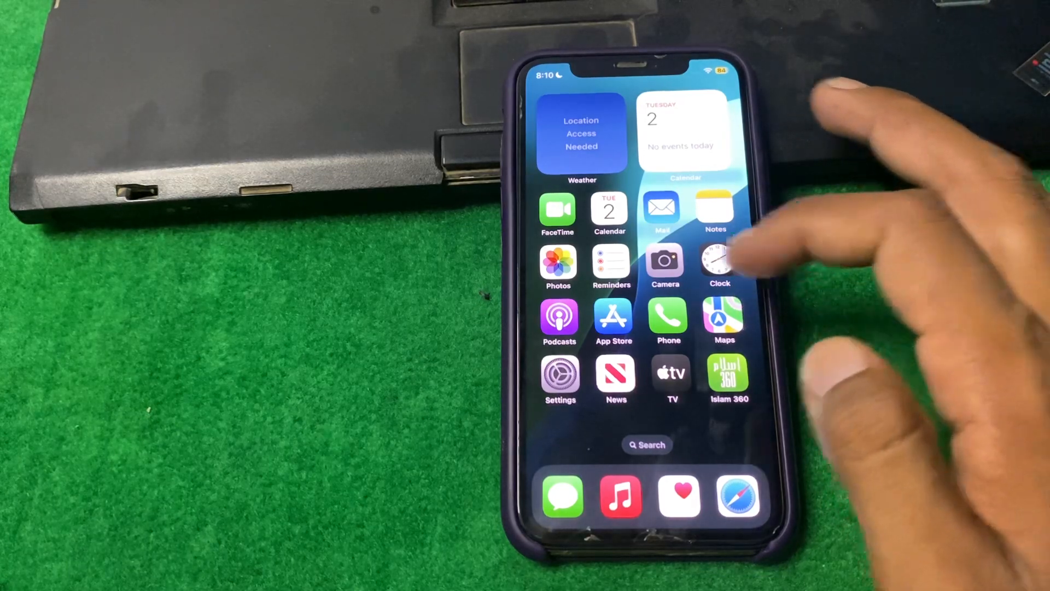
{"action": "left_click", "coordinate": [560, 373]}
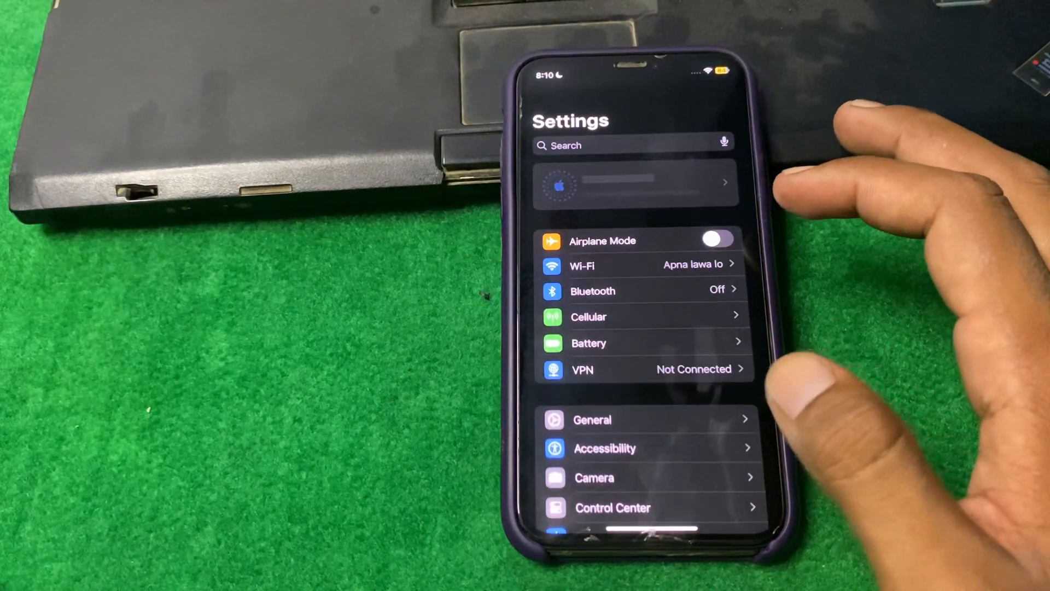
- Open the Apple Account banner, view Contact Key Verification near Sign Out, and return
{"action": "scroll", "scroll_direction": "down", "scroll_amount": 3}
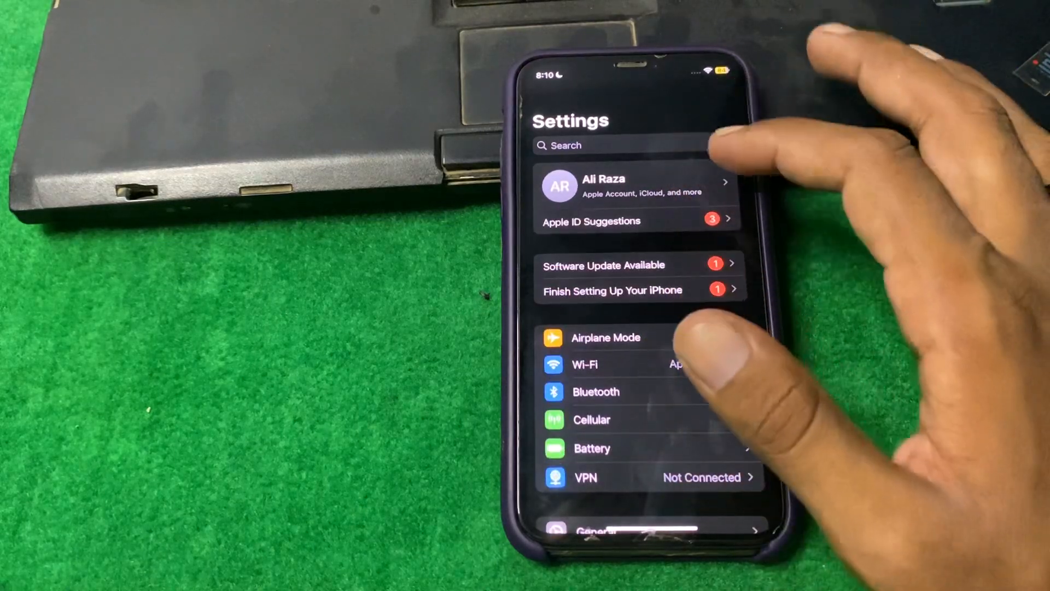
{"action": "left_click", "coordinate": [636, 187]}
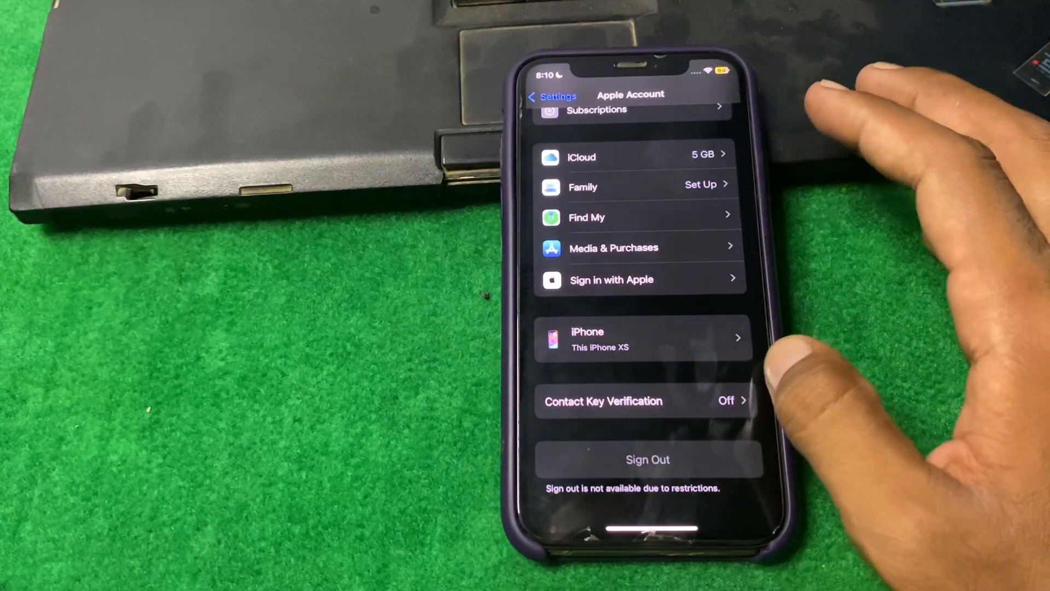
{"action": "left_click", "coordinate": [602, 401]}
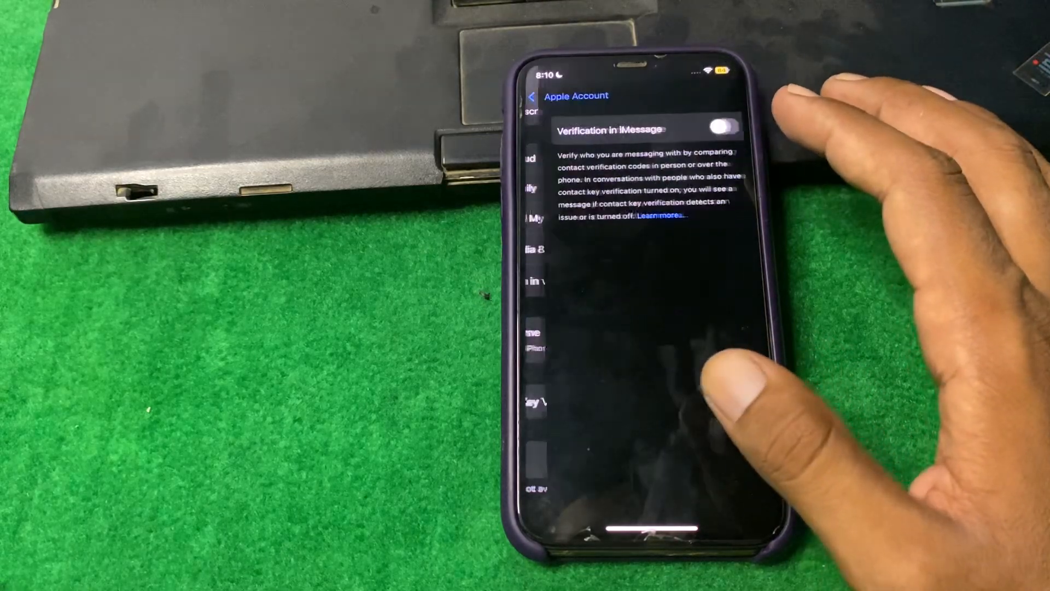
{"action": "left_click", "coordinate": [536, 97]}
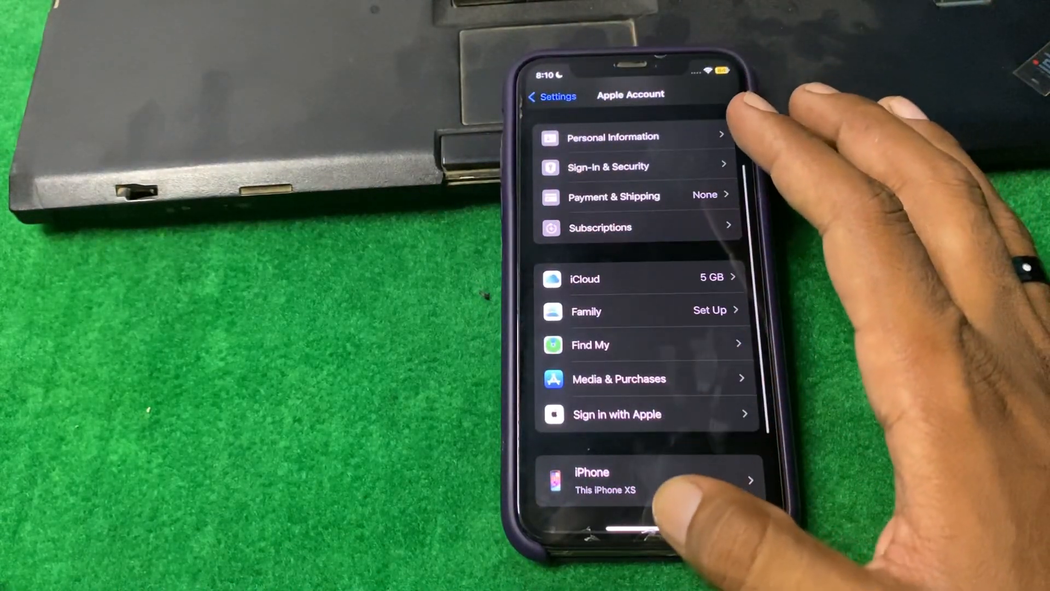